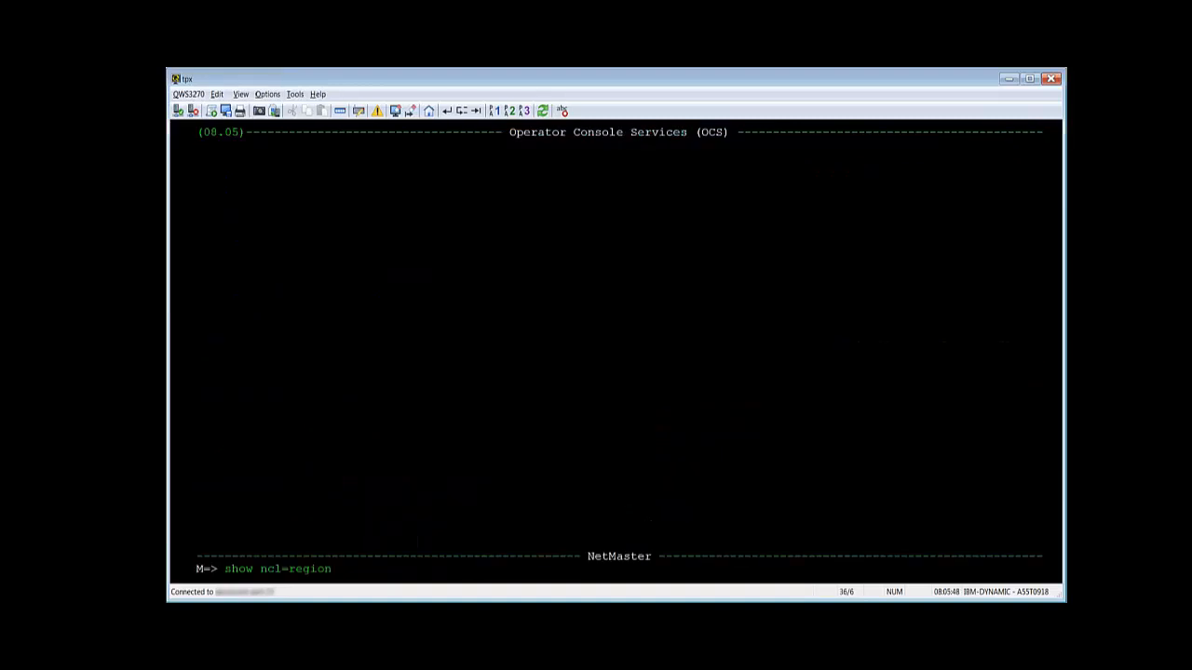
# - Run 'show ncl=region' to list the NCL procedures active in the region
pyautogui.press('Enter')
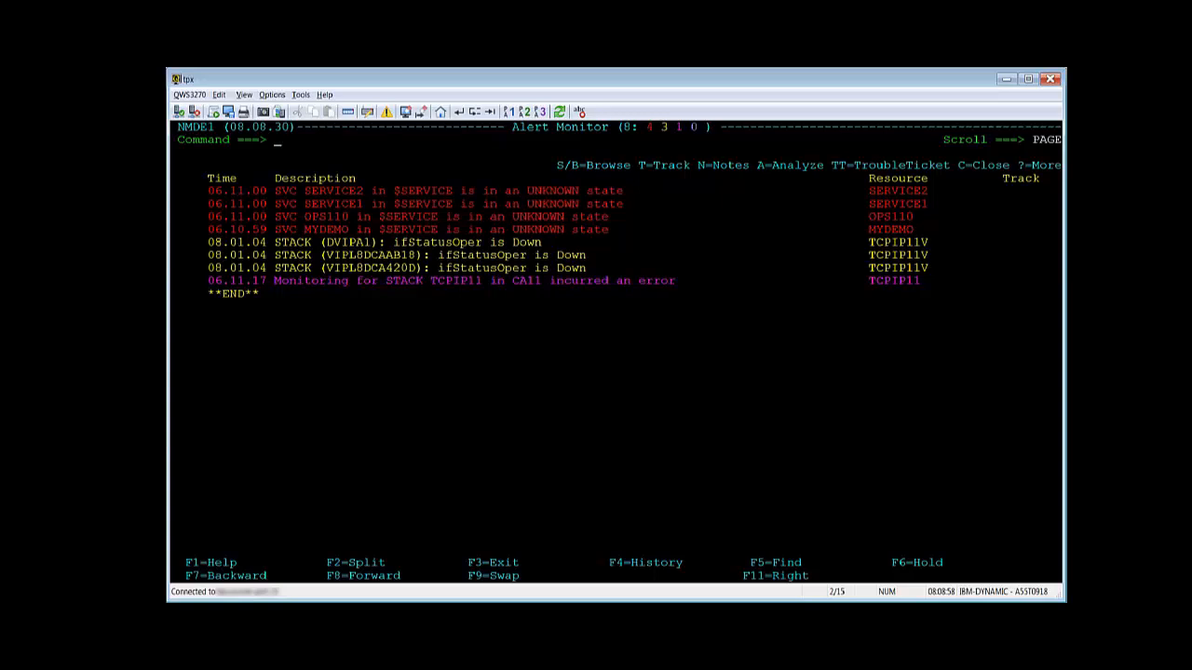
# - Exit the Alert Monitor with F3 to reach the Monitors Primary Menu
pyautogui.press('f3')
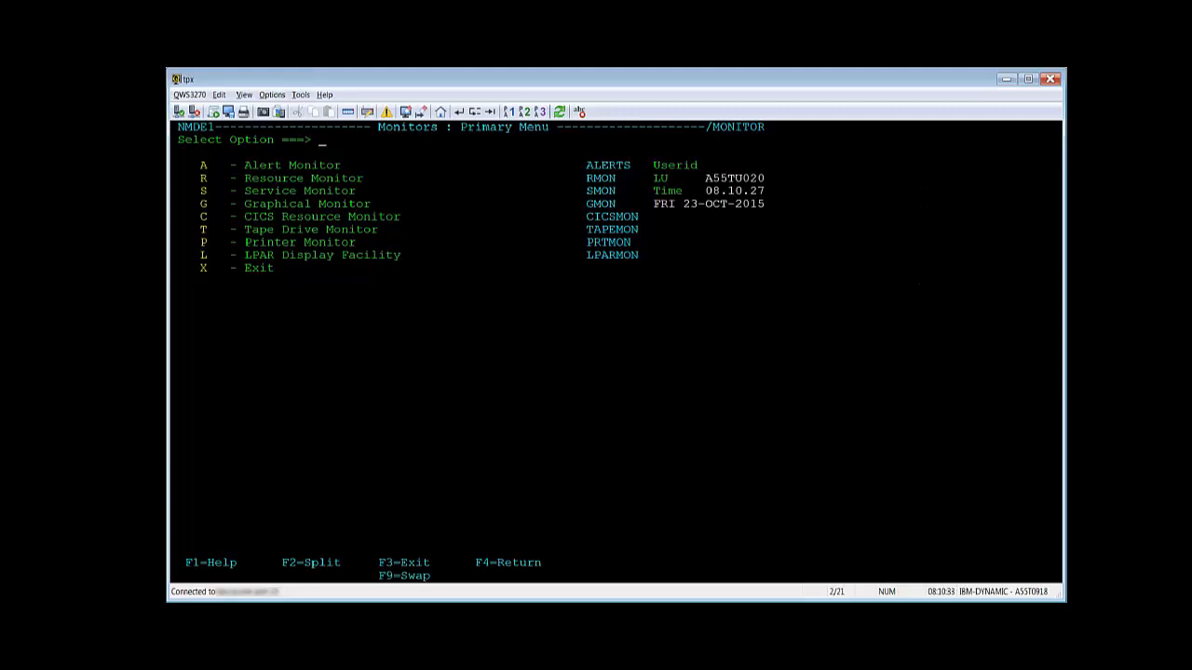